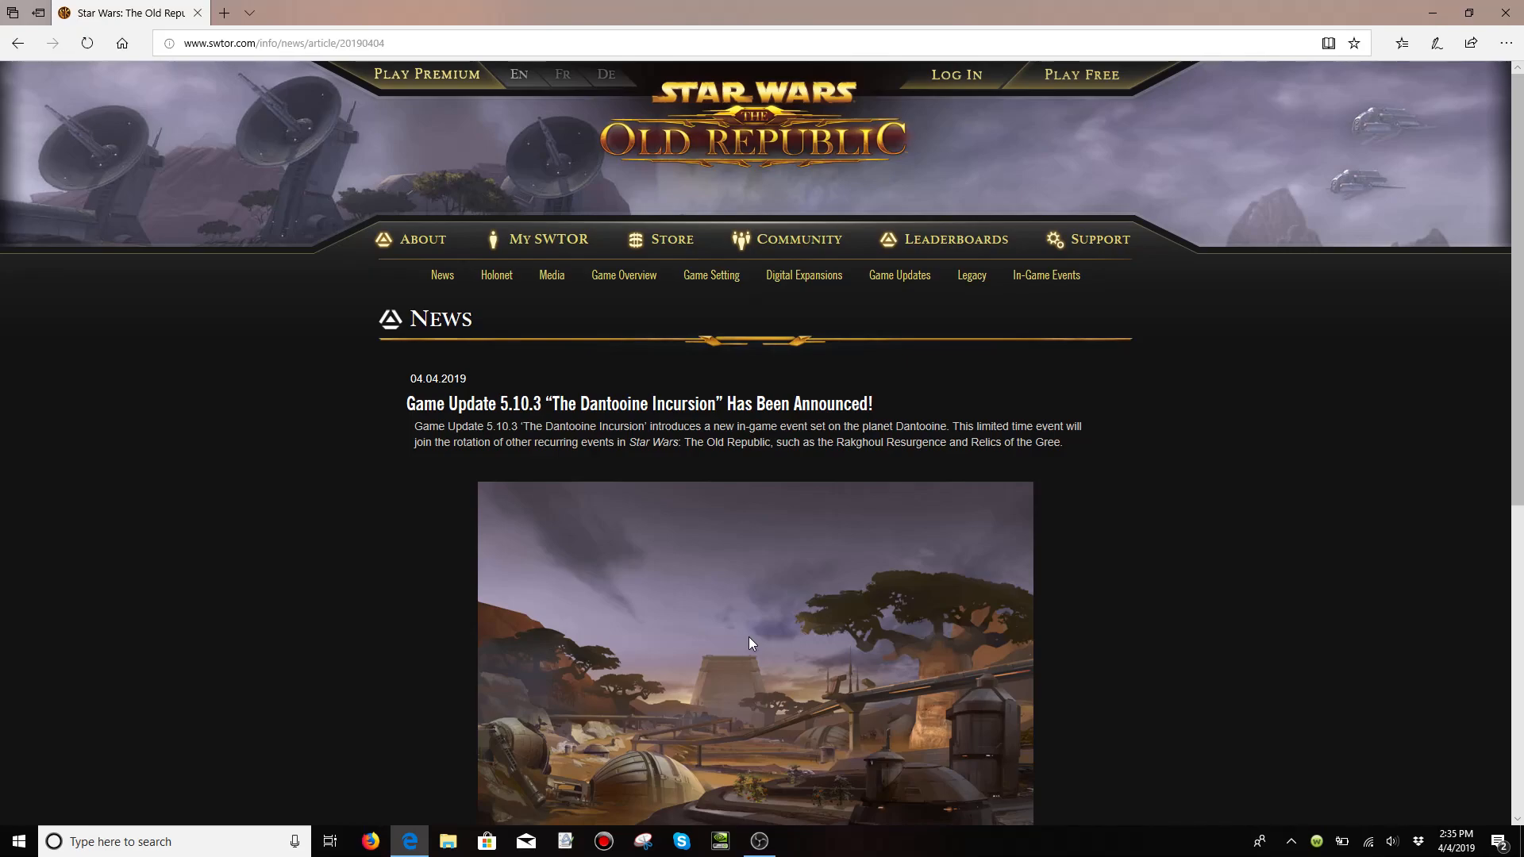
scroll(down, 3)
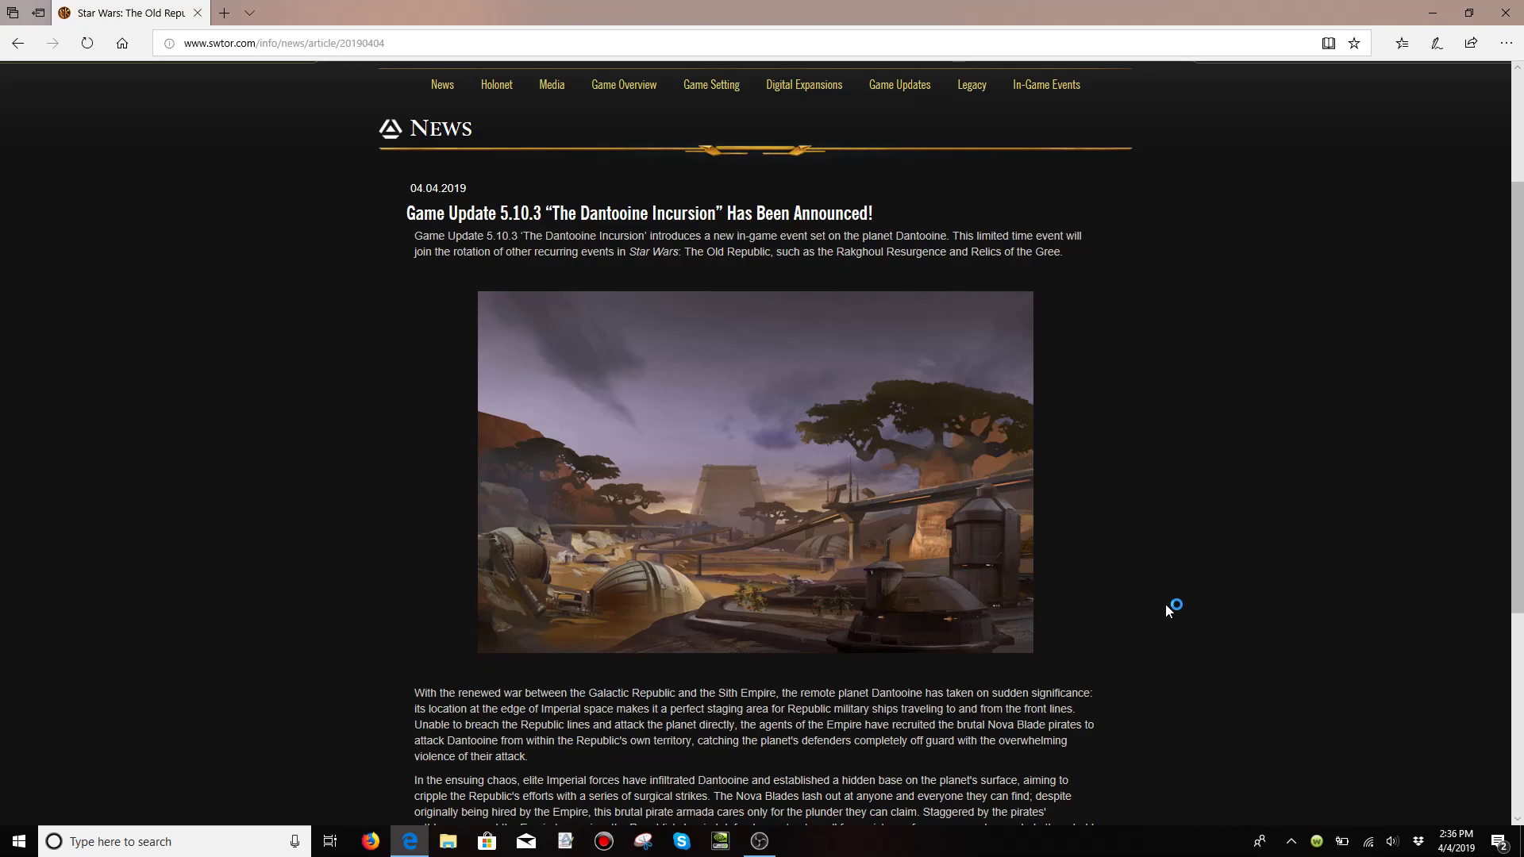
mouse_move(1169, 610)
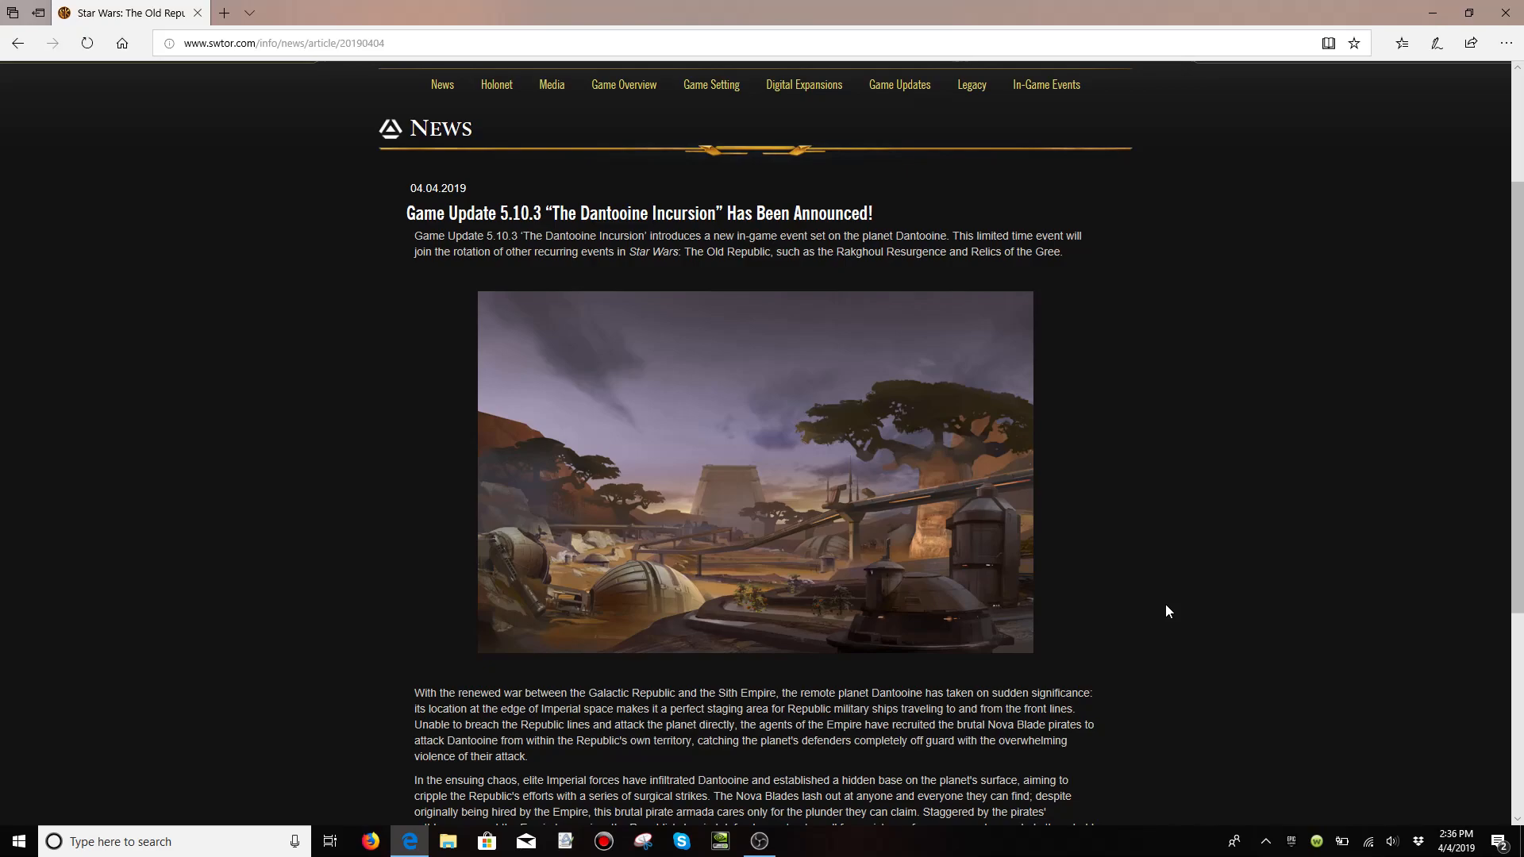
scroll(down, 3)
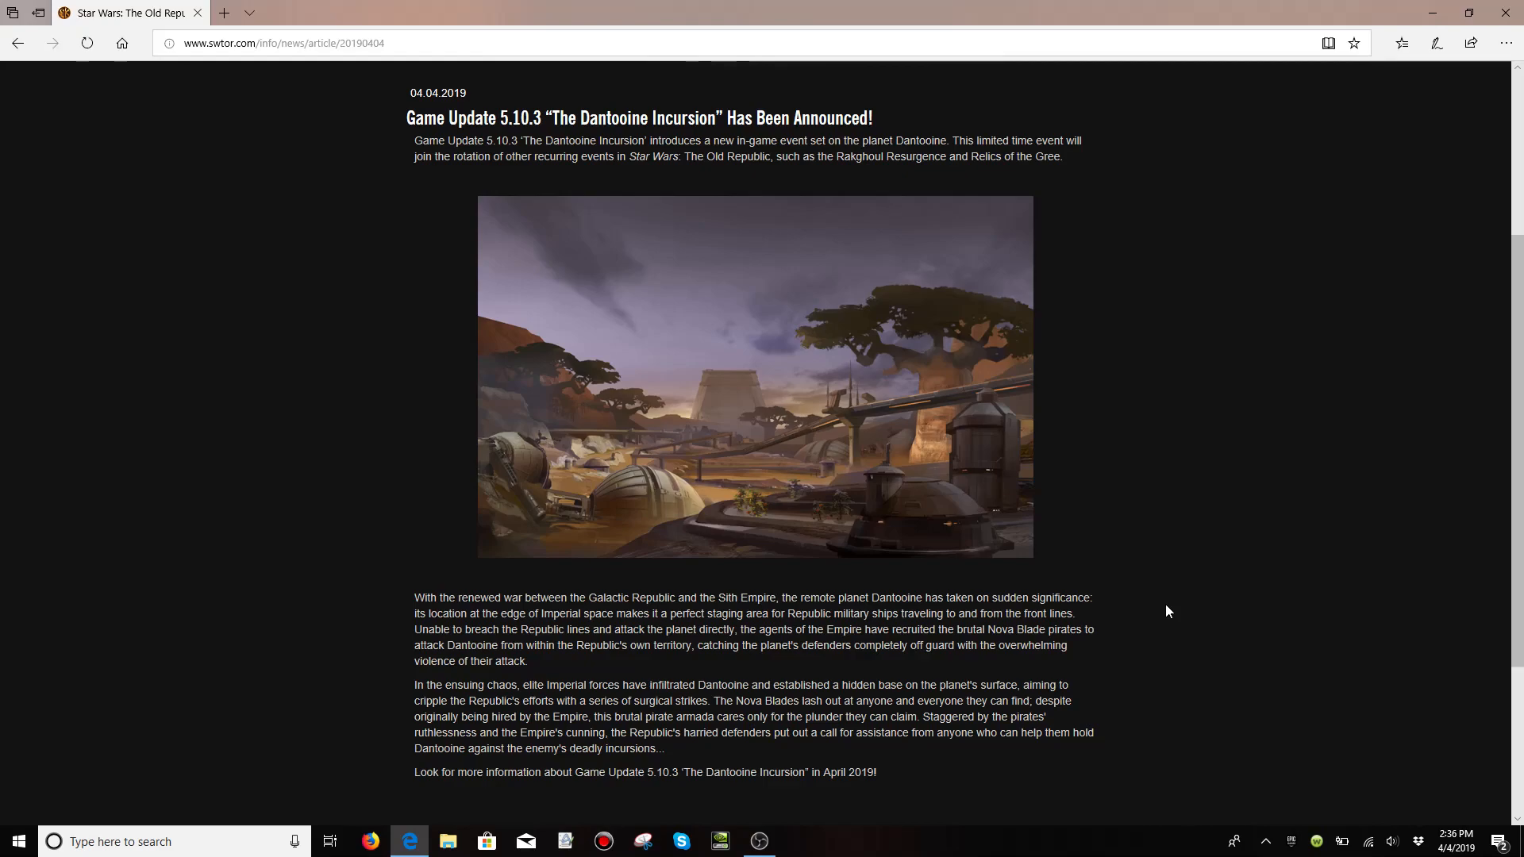
mouse_move(1163, 395)
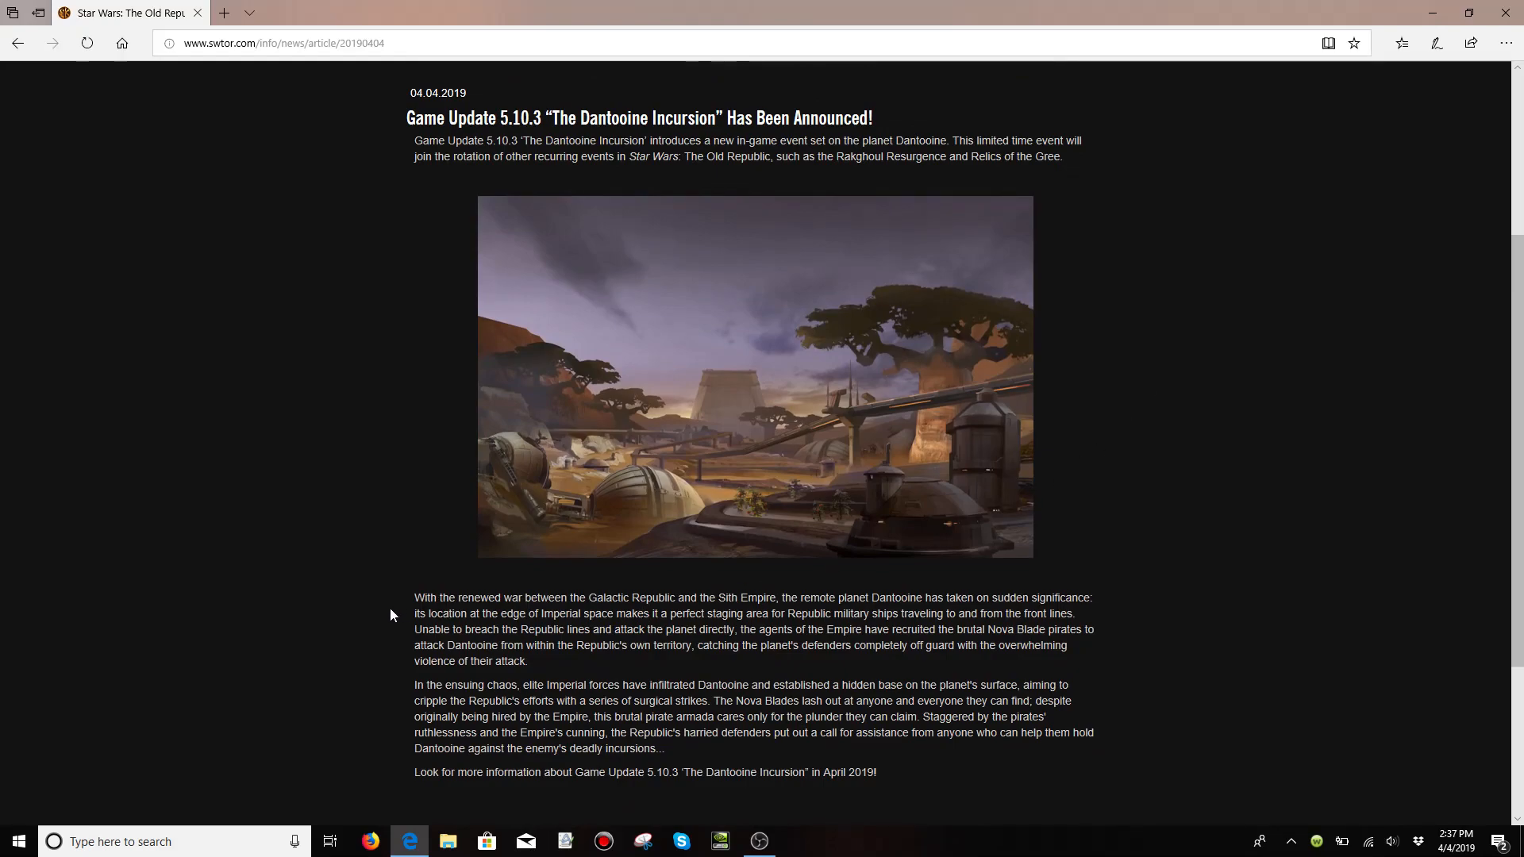
mouse_move(388, 615)
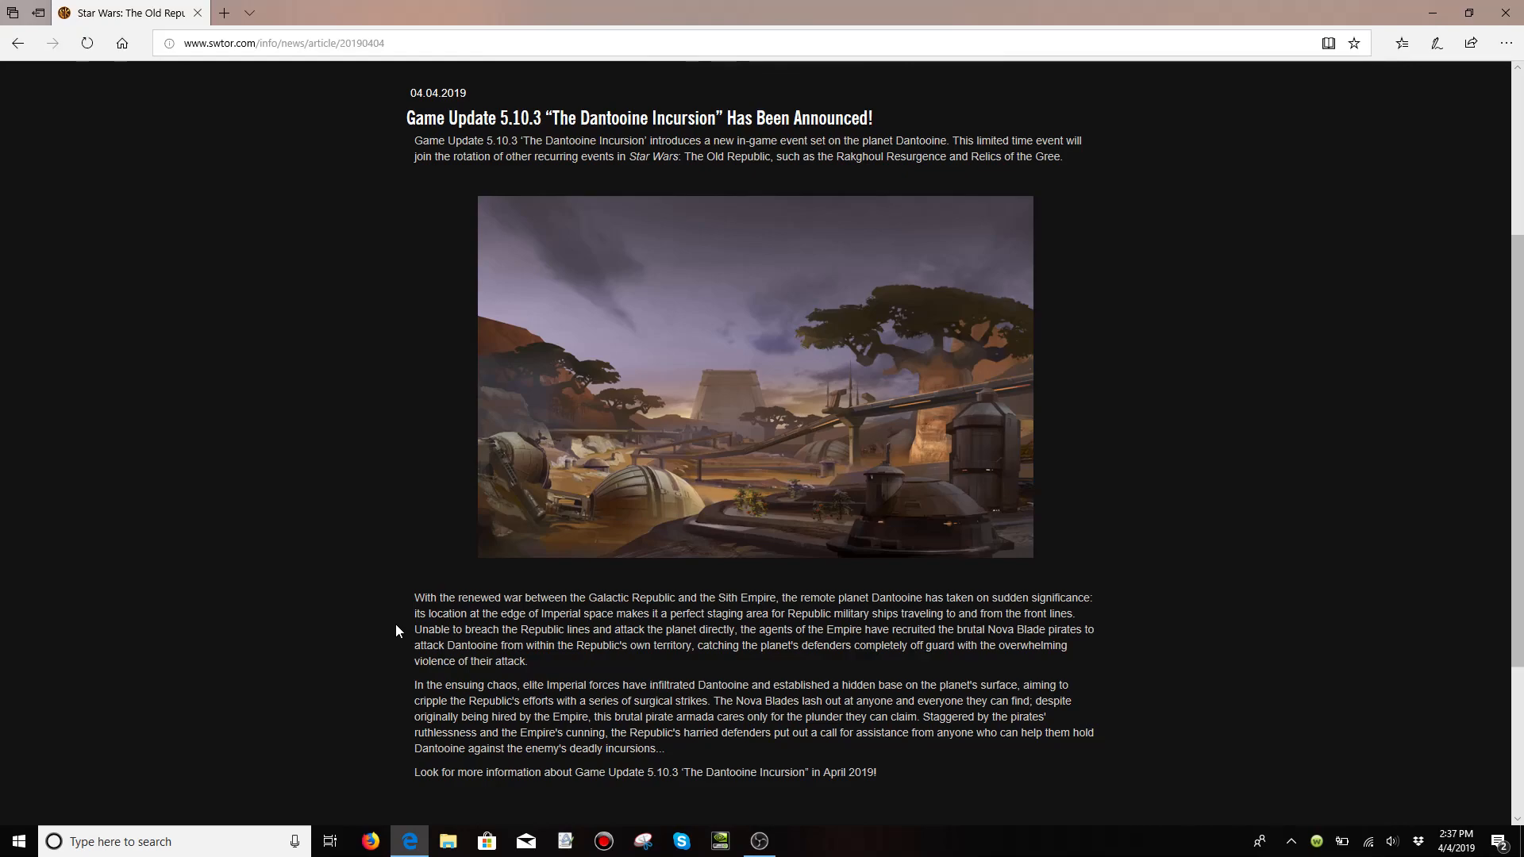
mouse_move(402, 635)
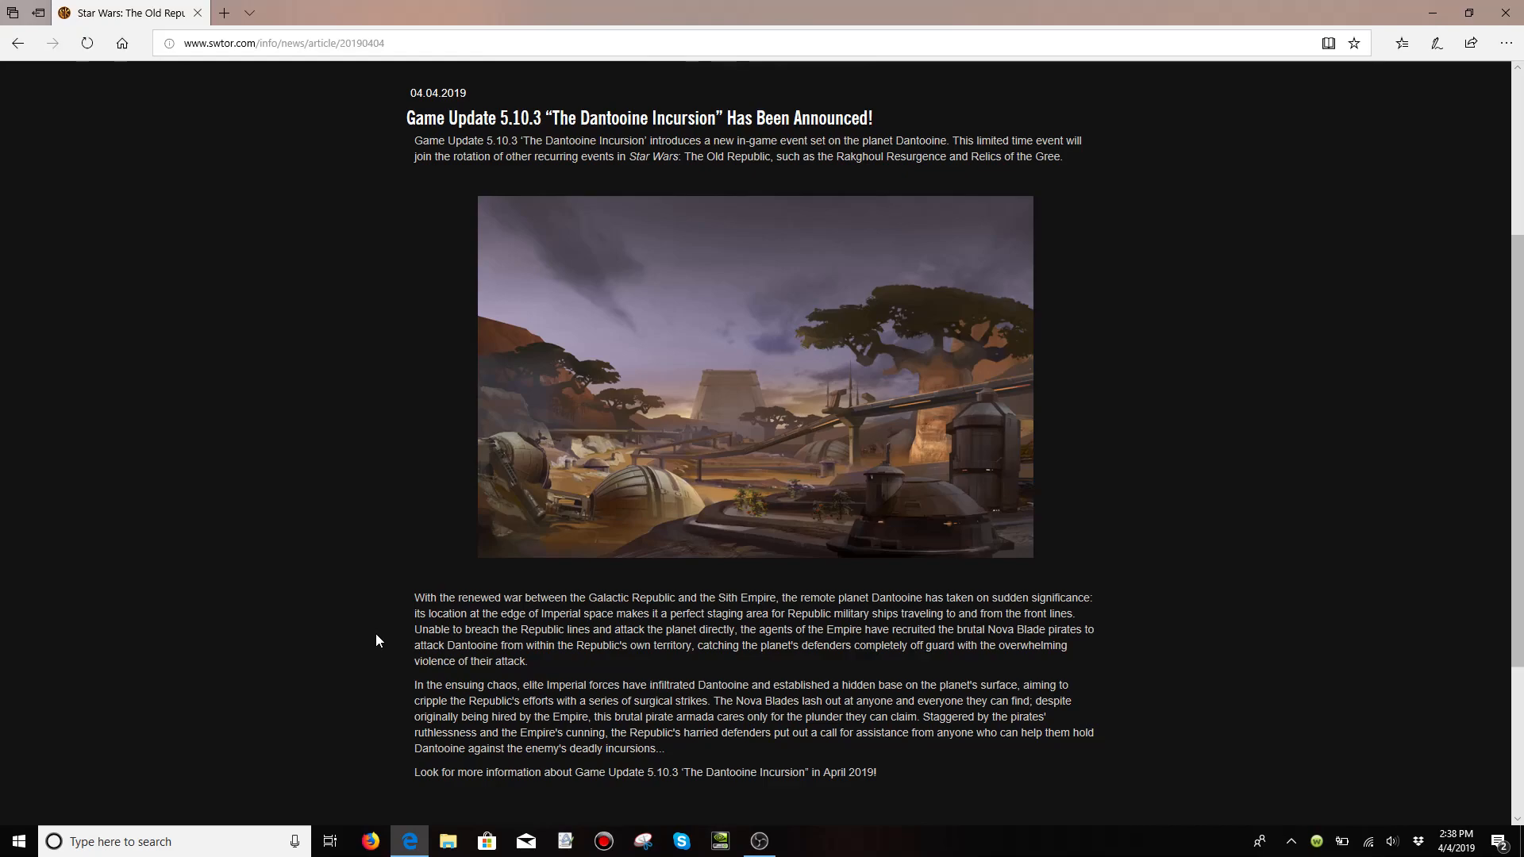
mouse_move(356, 691)
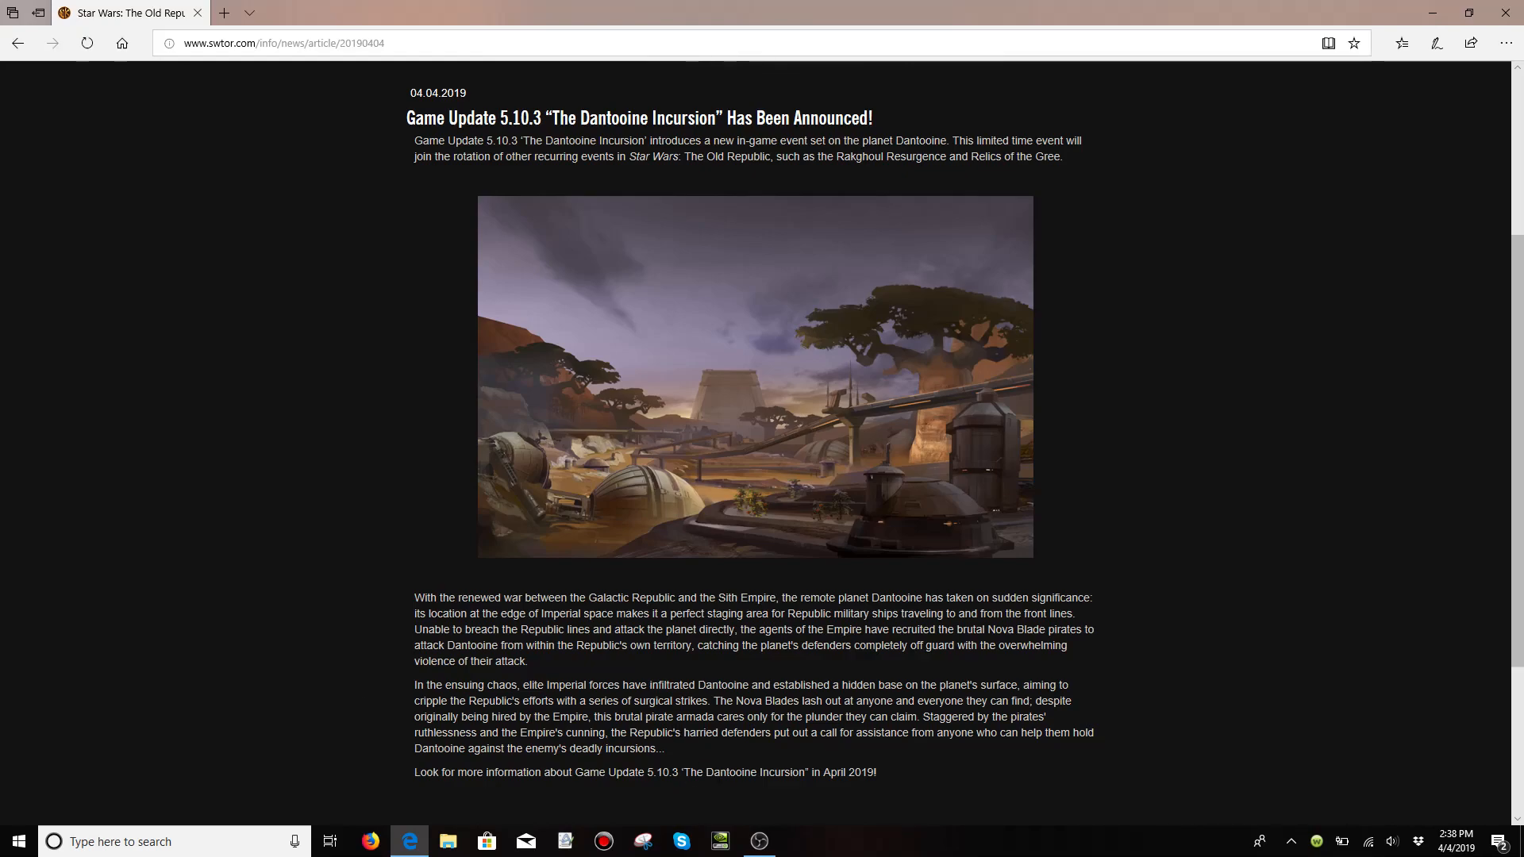
mouse_move(714, 754)
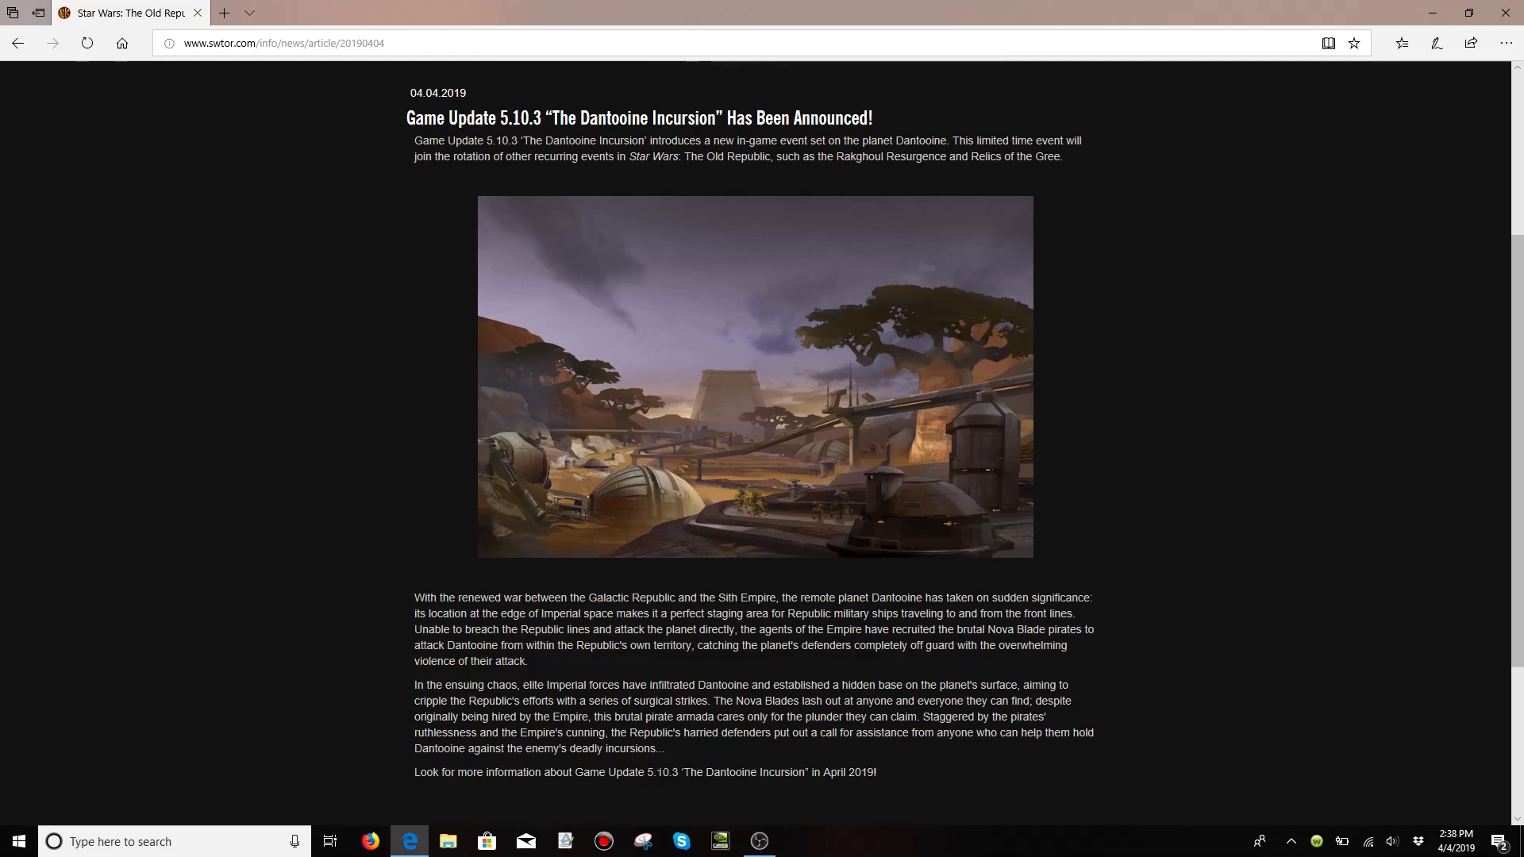
mouse_move(529, 802)
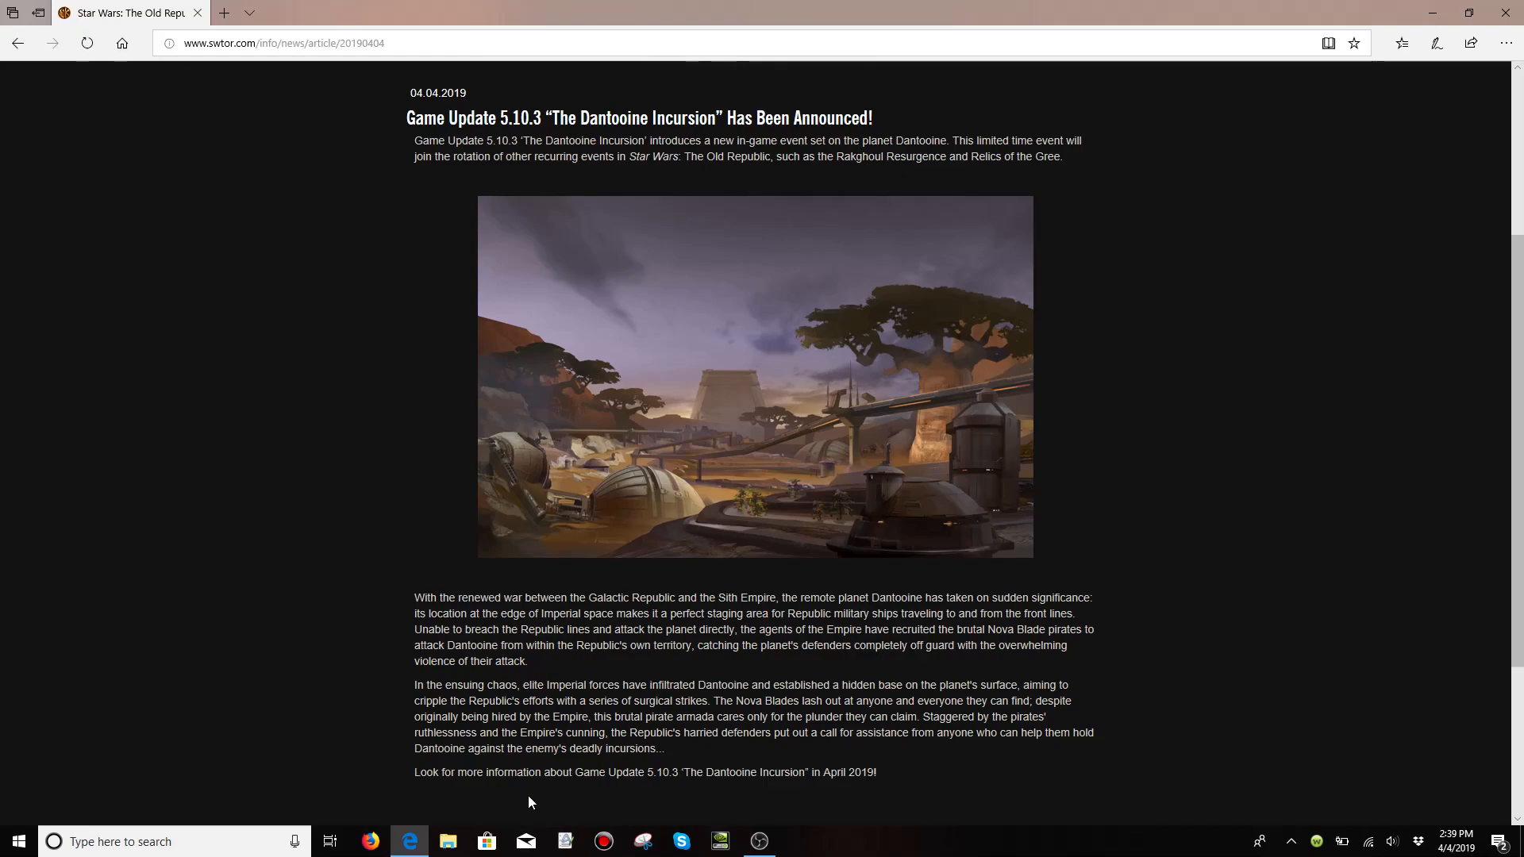
mouse_move(584, 467)
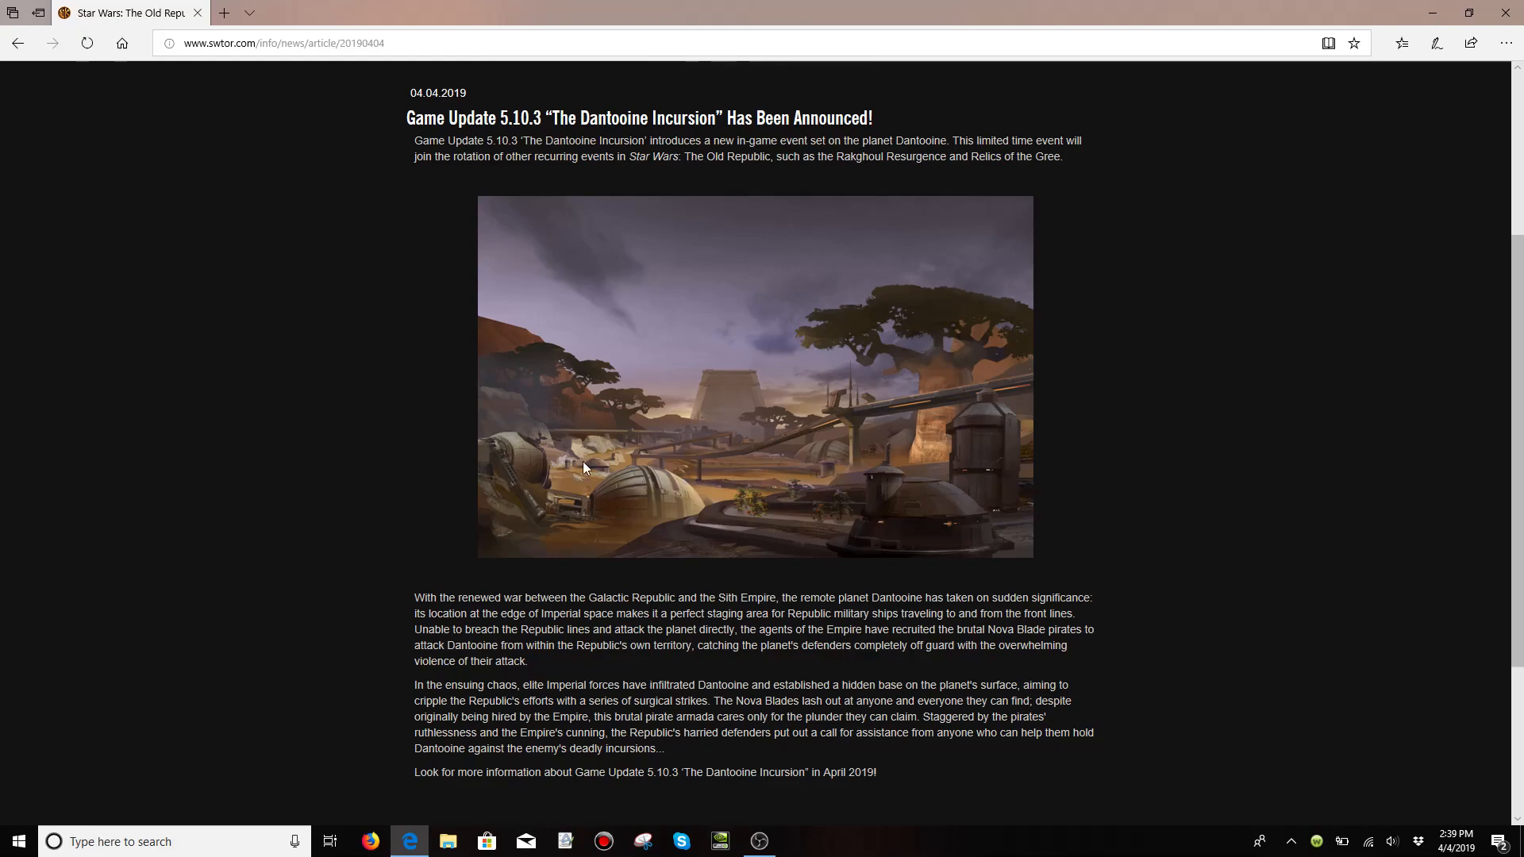
mouse_move(1162, 522)
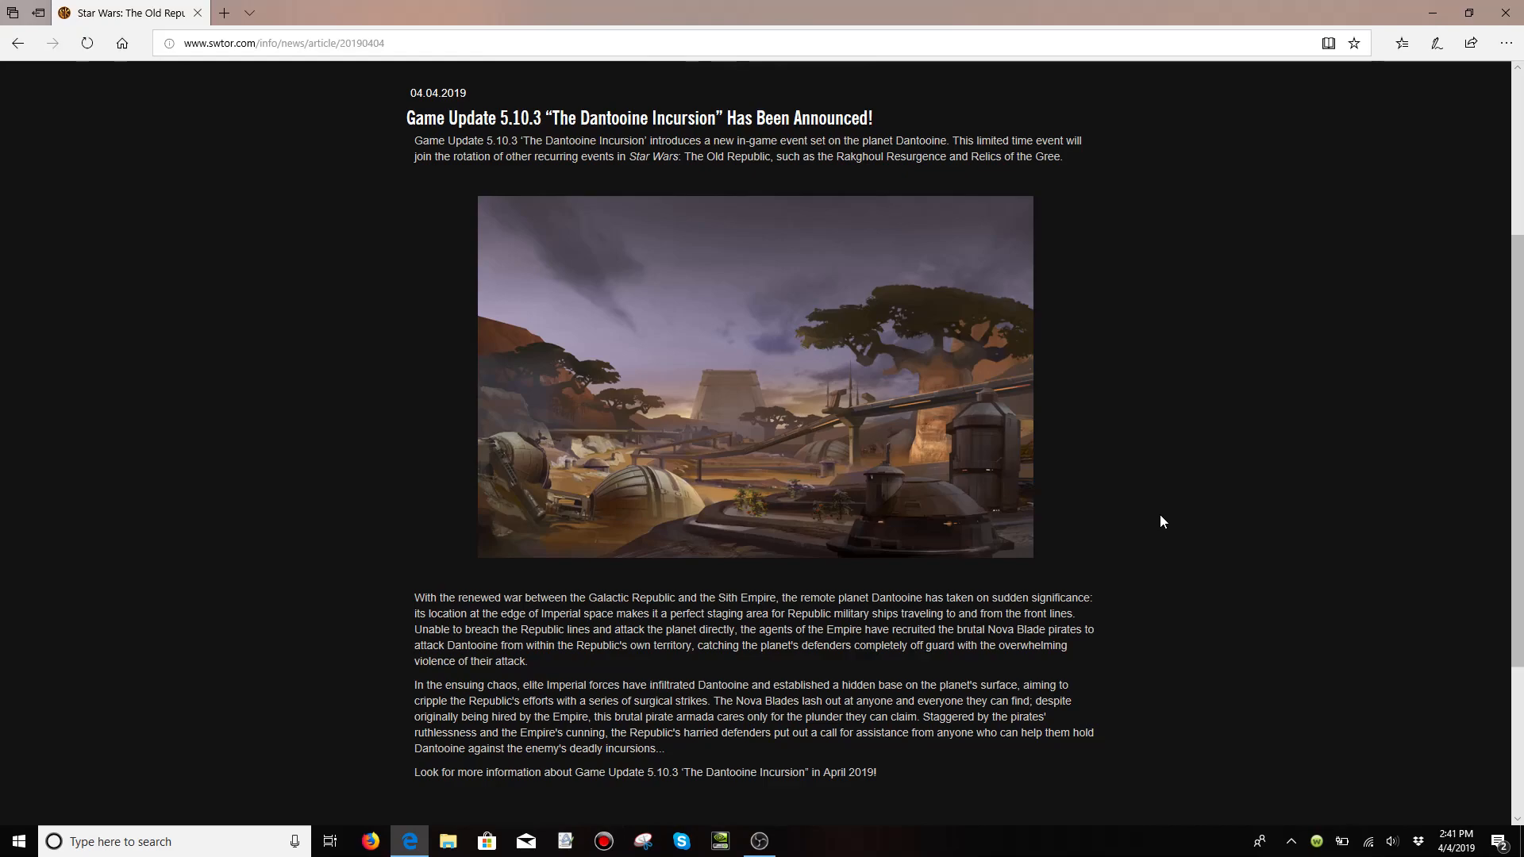
mouse_move(825, 767)
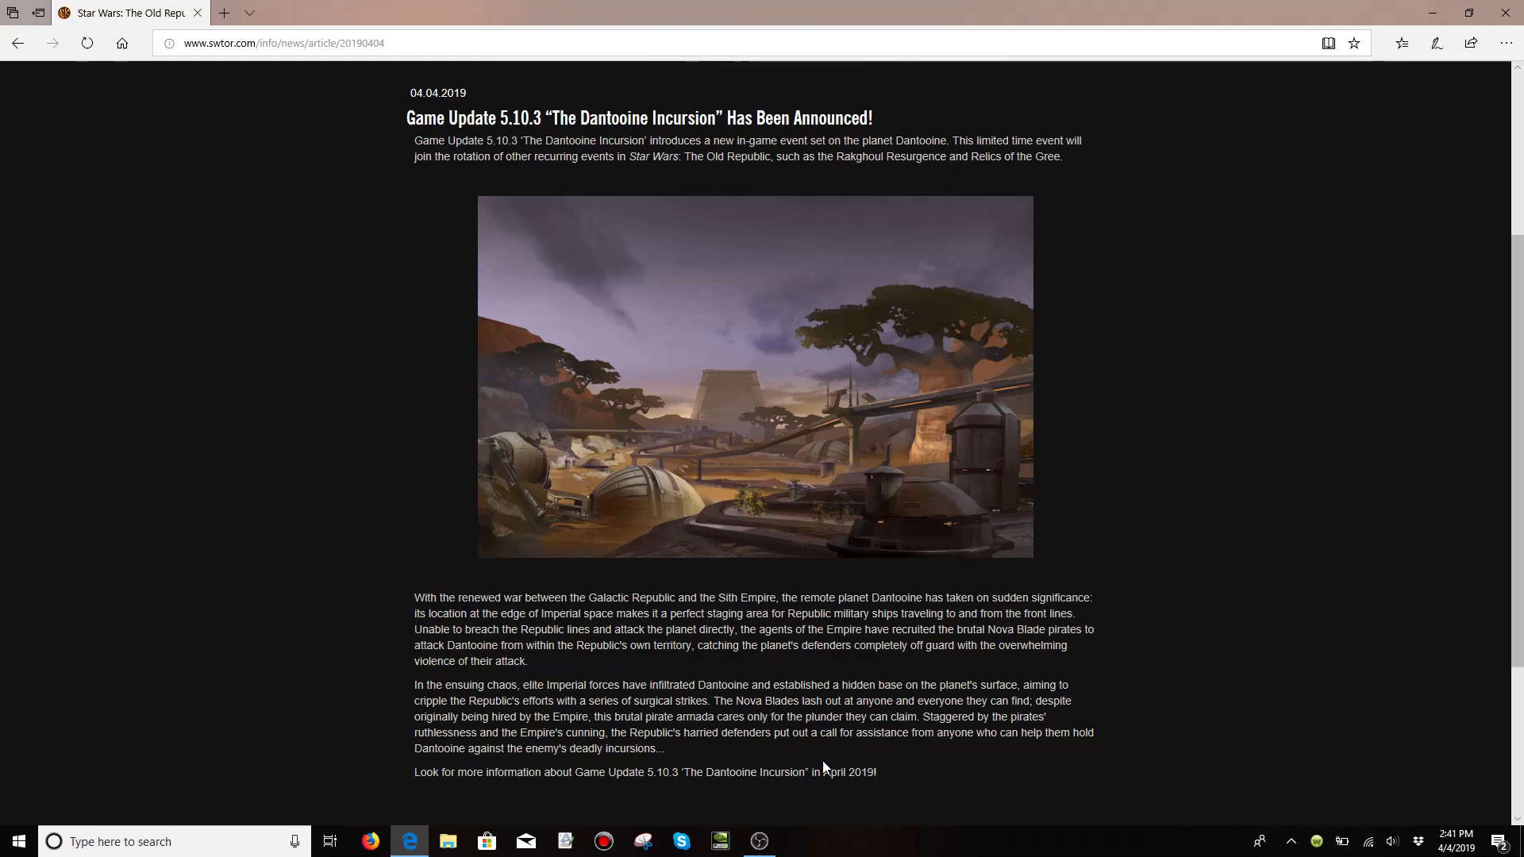
mouse_move(750, 702)
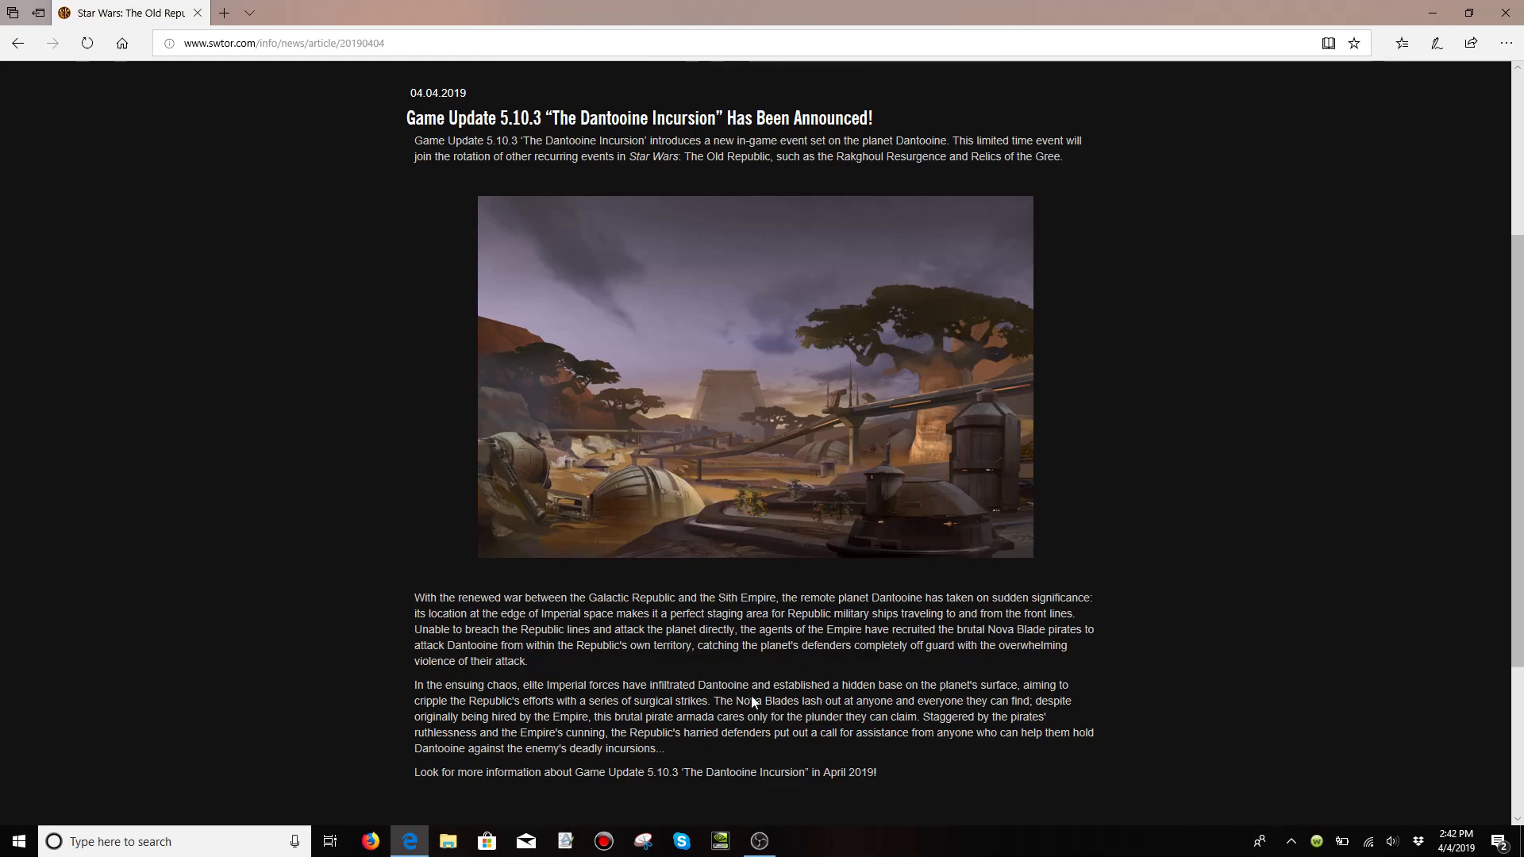